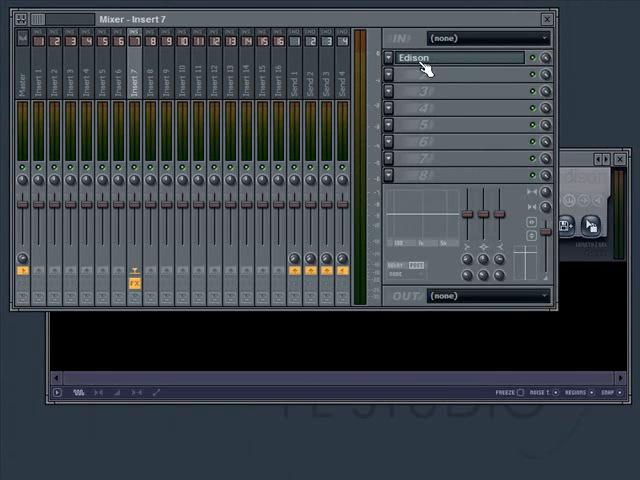
{"action": "mouse_move", "coordinate": [420, 168]}
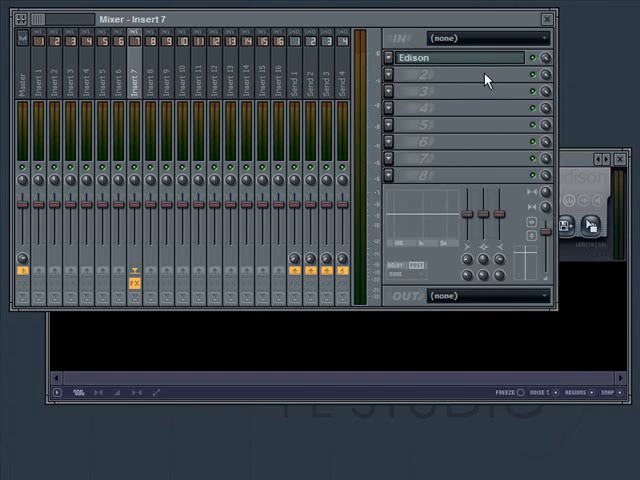
{"action": "mouse_move", "coordinate": [578, 162]}
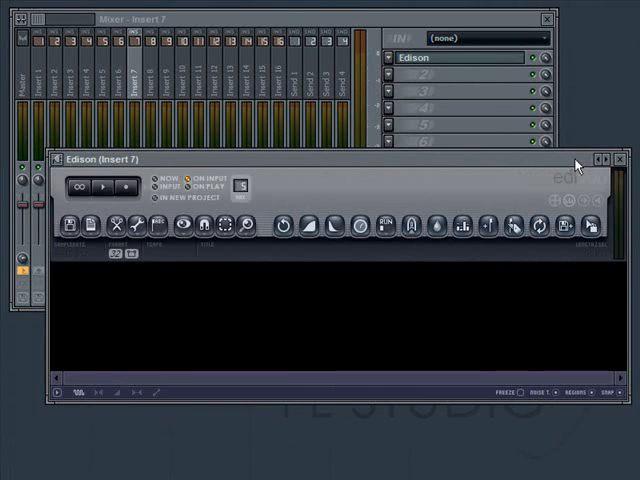
{"action": "mouse_move", "coordinate": [518, 166]}
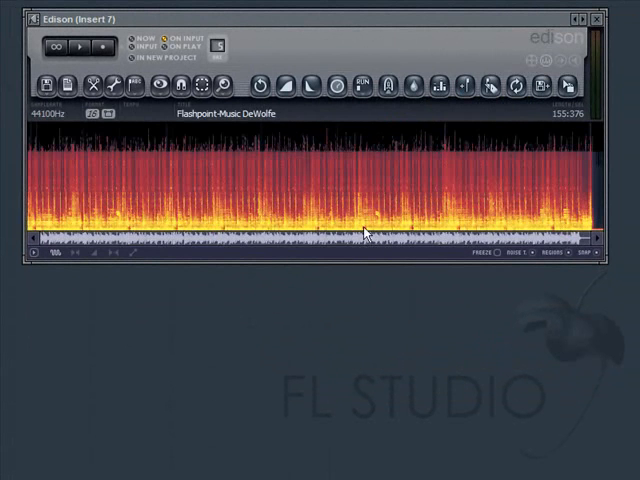
{"action": "mouse_move", "coordinate": [548, 176]}
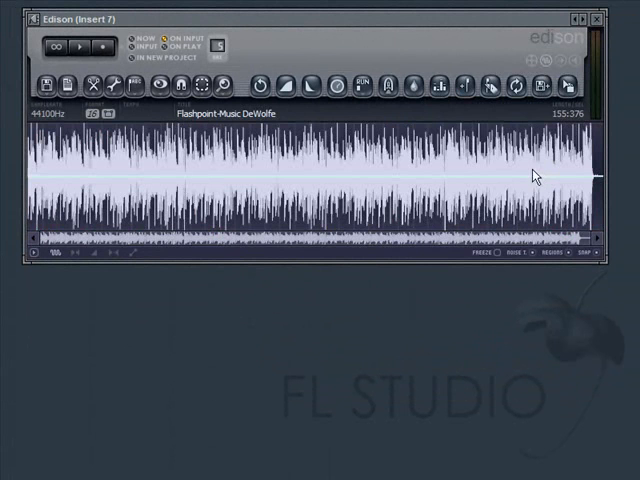
{"action": "mouse_move", "coordinate": [428, 178]}
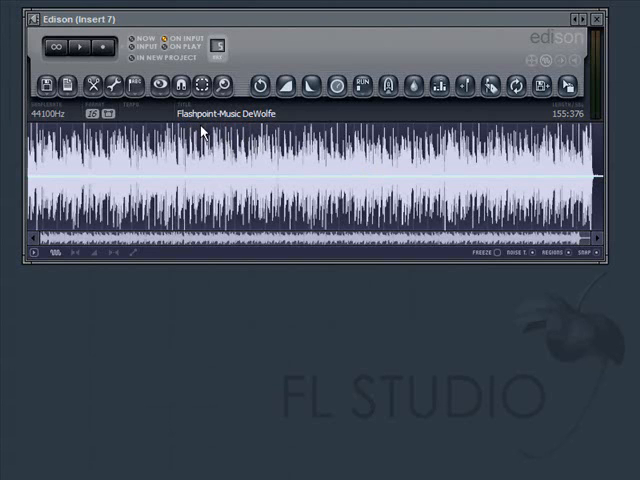
{"action": "mouse_move", "coordinate": [212, 132]}
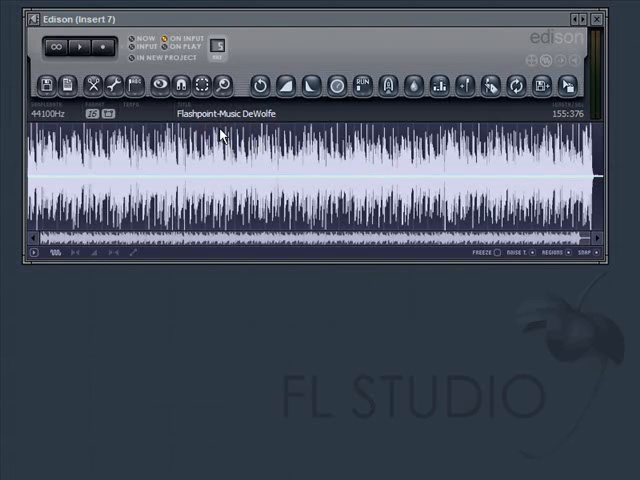
{"action": "mouse_move", "coordinate": [210, 122]}
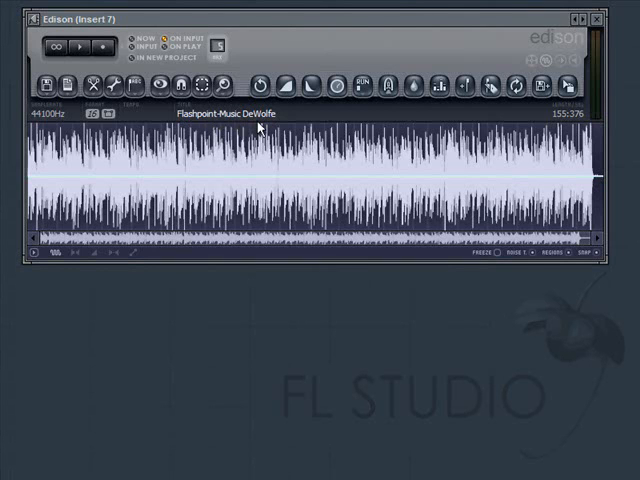
{"action": "mouse_move", "coordinate": [248, 138]}
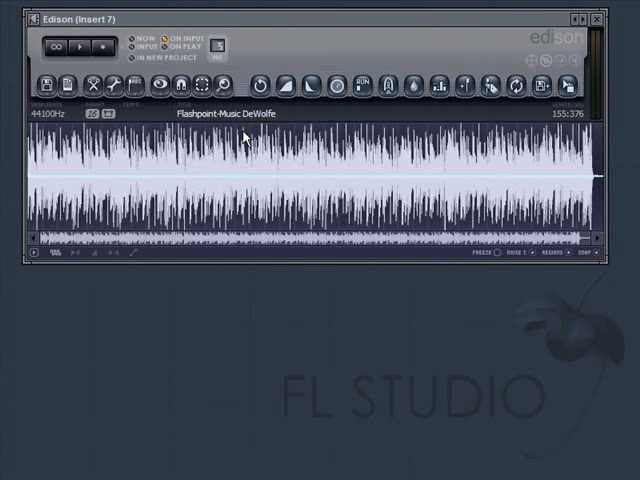
{"action": "mouse_move", "coordinate": [100, 176]}
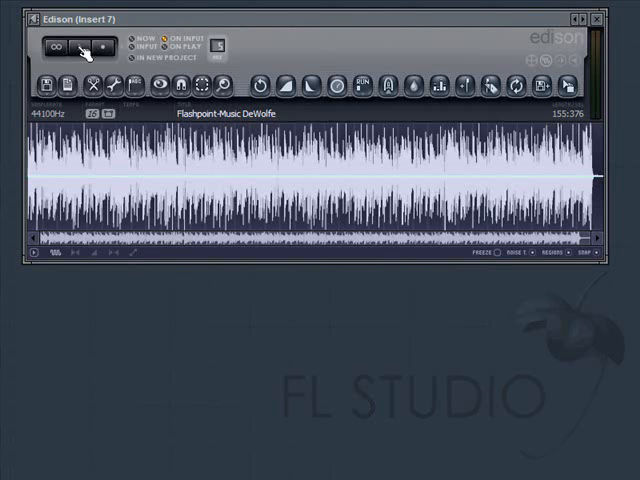
{"action": "mouse_move", "coordinate": [48, 178]}
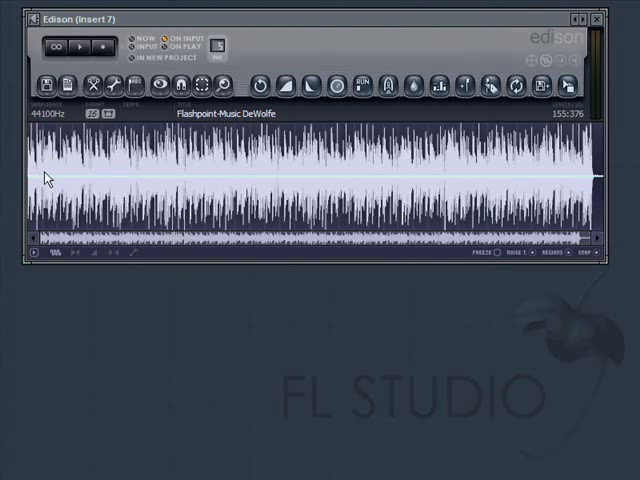
{"action": "mouse_move", "coordinate": [60, 114]}
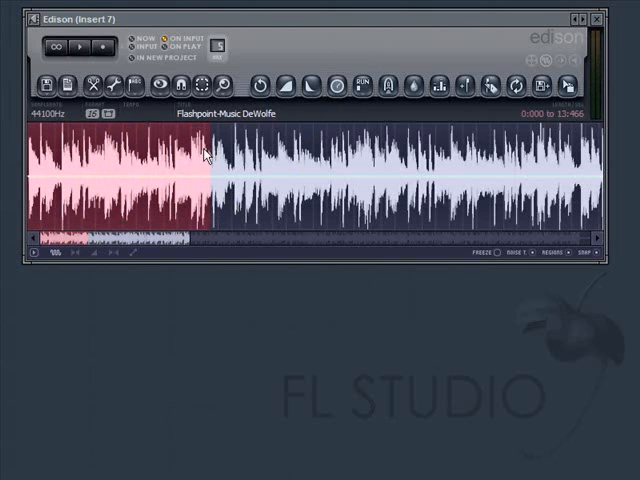
{"action": "mouse_move", "coordinate": [156, 250]}
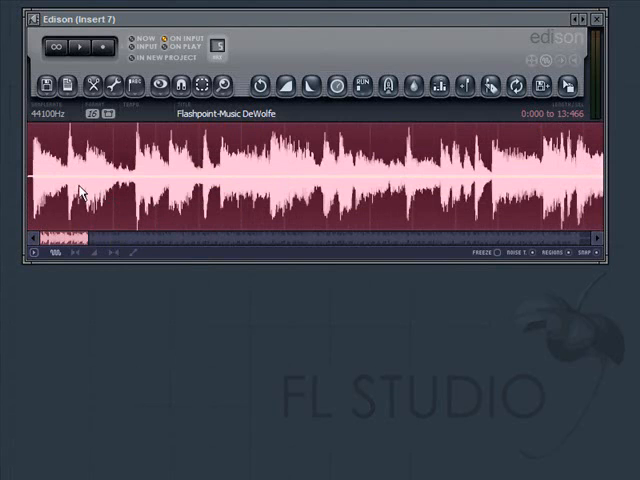
{"action": "mouse_move", "coordinate": [598, 184]}
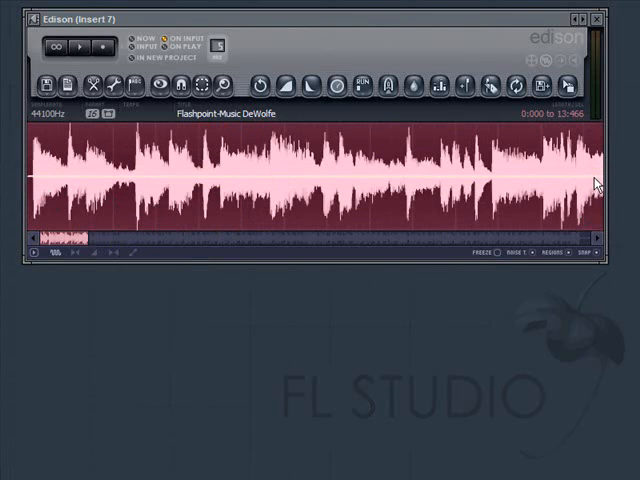
{"action": "mouse_move", "coordinate": [32, 184]}
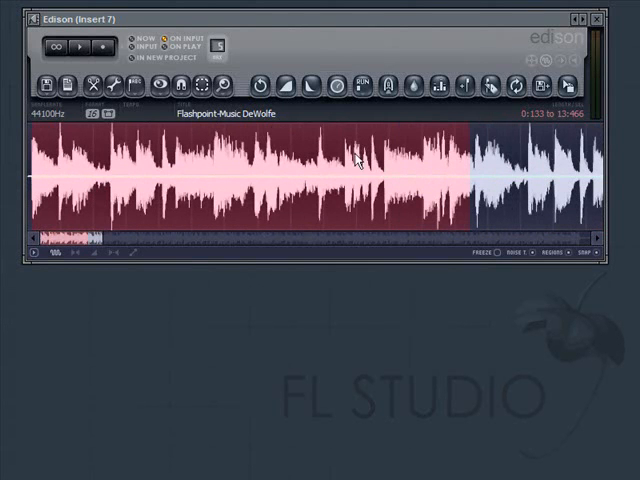
{"action": "mouse_move", "coordinate": [468, 152]}
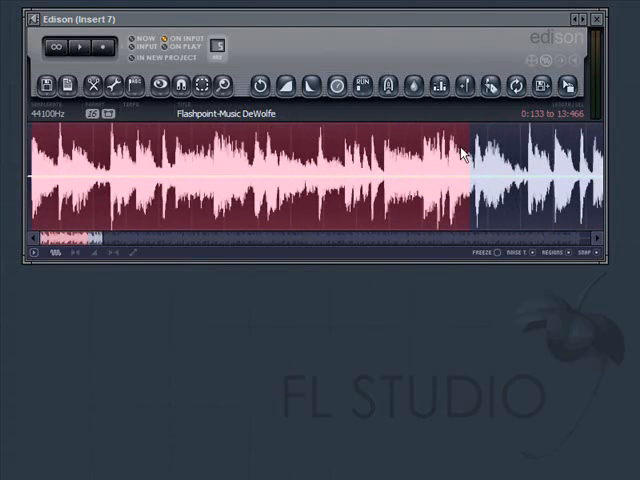
{"action": "mouse_move", "coordinate": [466, 168]}
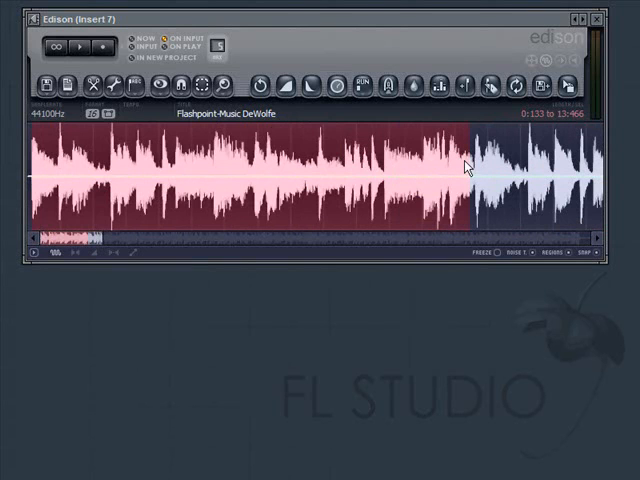
{"action": "mouse_move", "coordinate": [460, 170]}
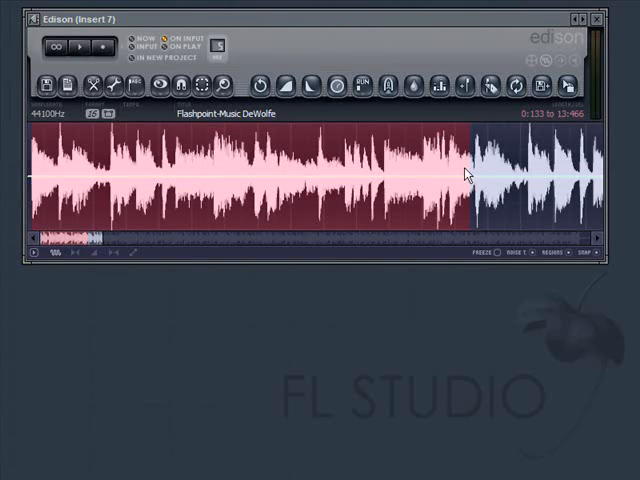
{"action": "mouse_move", "coordinate": [460, 168]}
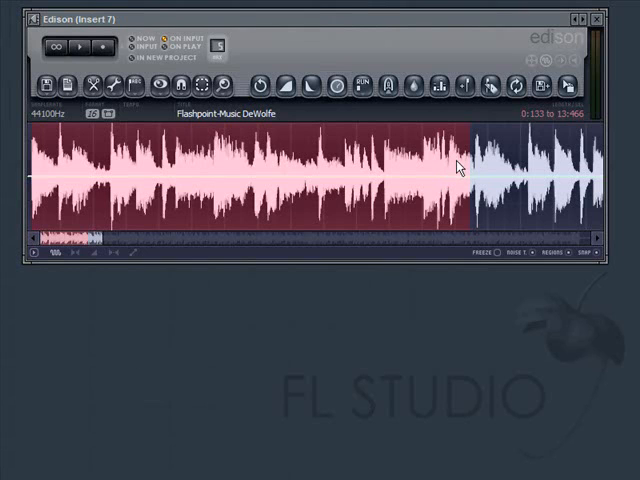
{"action": "mouse_move", "coordinate": [456, 164]}
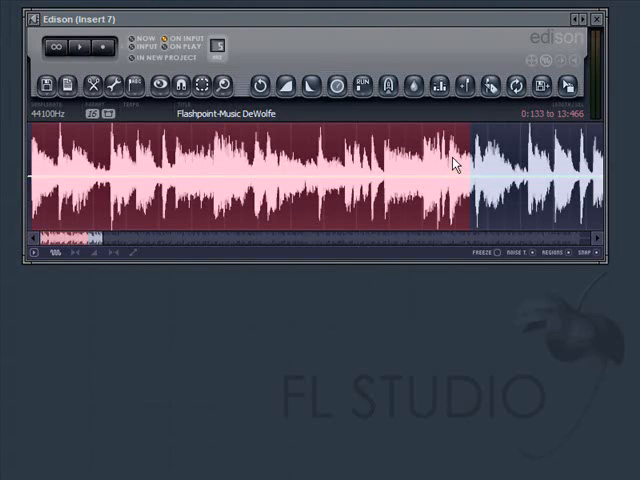
{"action": "mouse_move", "coordinate": [452, 178]}
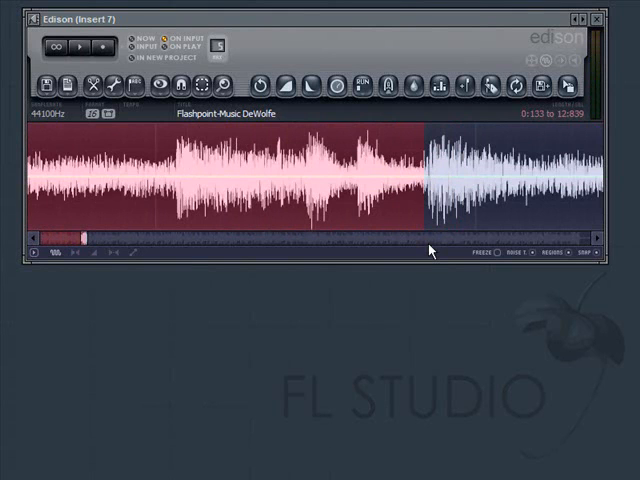
{"action": "mouse_move", "coordinate": [436, 140]}
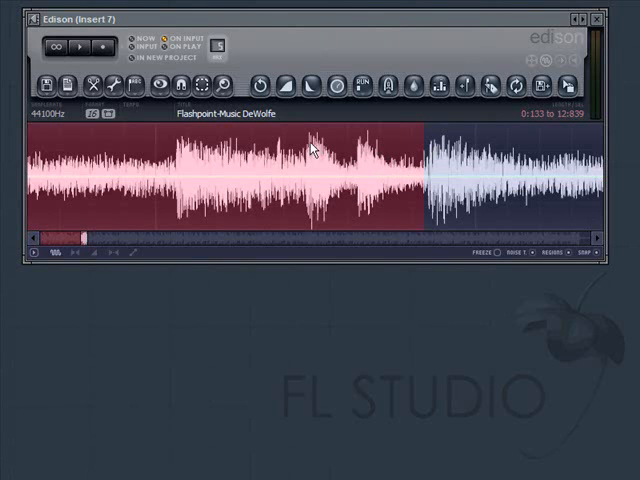
{"action": "mouse_move", "coordinate": [428, 164]}
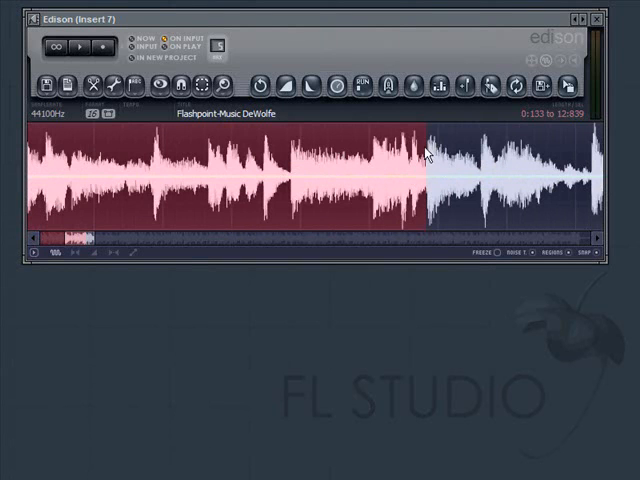
{"action": "mouse_move", "coordinate": [428, 168]}
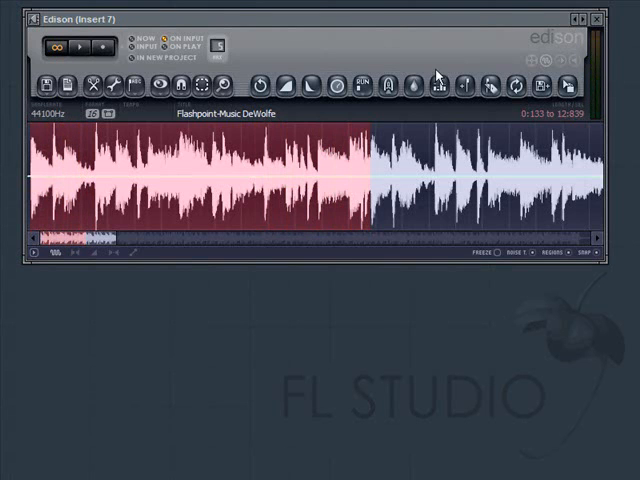
{"action": "mouse_move", "coordinate": [488, 44]}
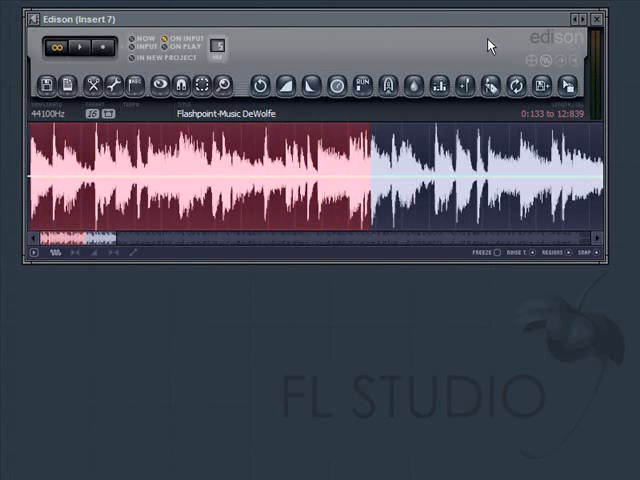
{"action": "mouse_move", "coordinate": [318, 204]}
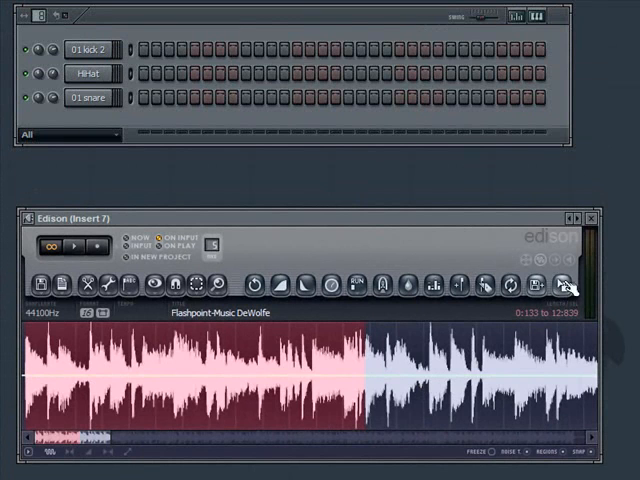
{"action": "mouse_move", "coordinate": [584, 288]}
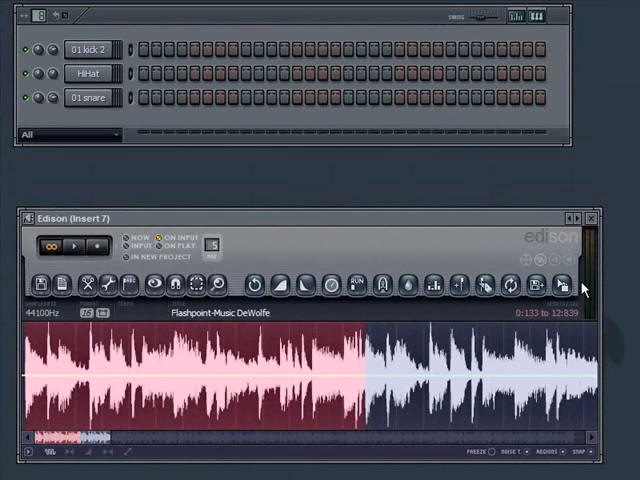
{"action": "mouse_move", "coordinate": [470, 236]}
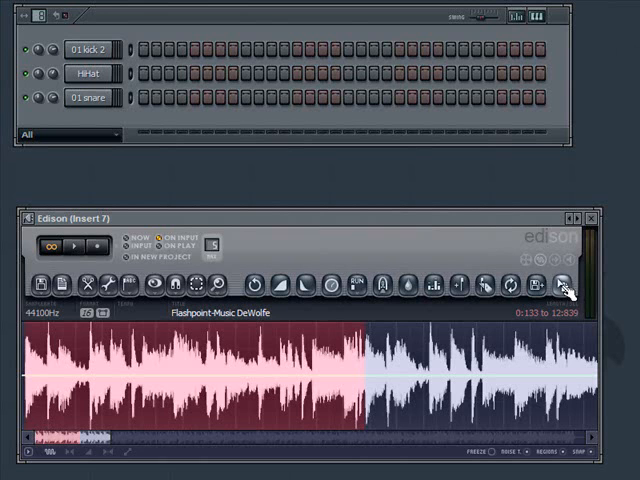
Drag the selected loop audio out of Edison onto the channel list as a new sample channel.
{"action": "left_click_drag", "start_coordinate": [568, 290], "coordinate": [284, 176]}
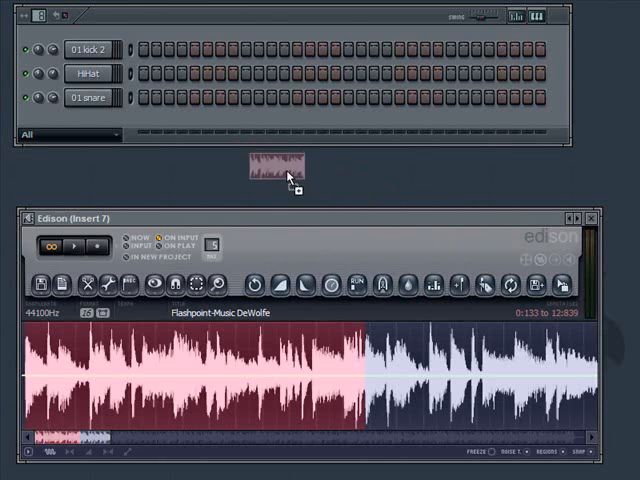
{"action": "left_click_drag", "start_coordinate": [284, 164], "coordinate": [88, 120]}
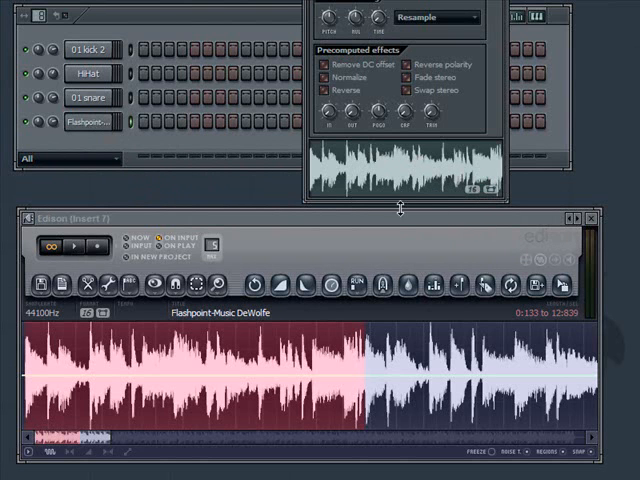
{"action": "mouse_move", "coordinate": [444, 188]}
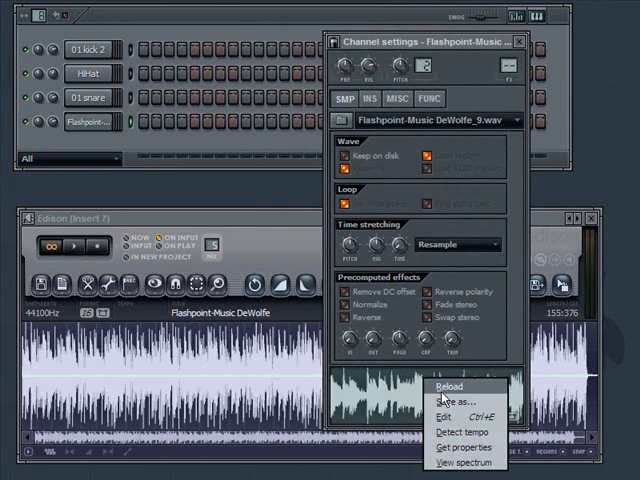
{"action": "mouse_move", "coordinate": [450, 416]}
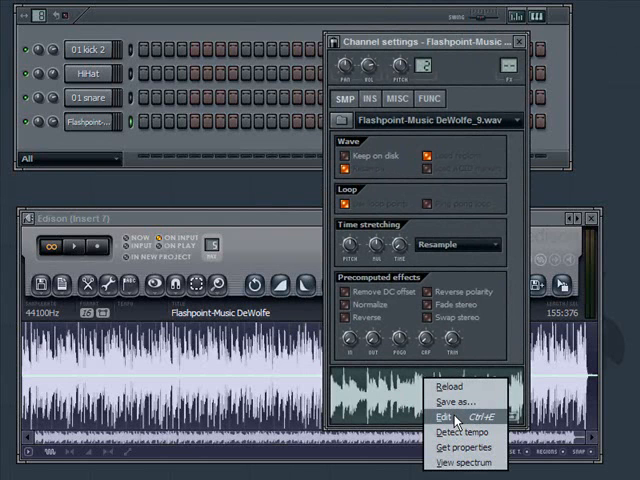
{"action": "left_click", "coordinate": [446, 416]}
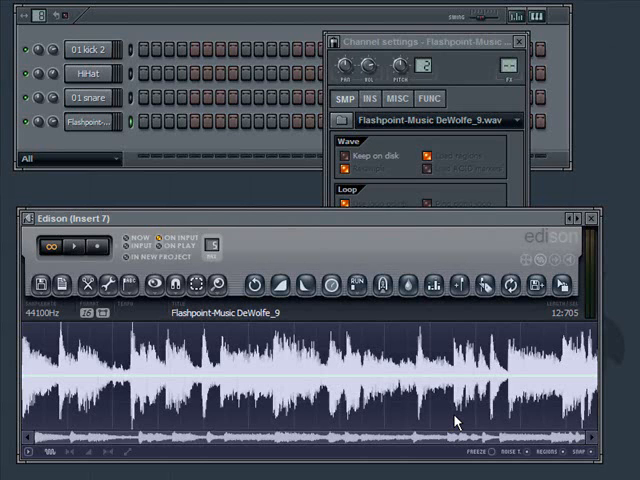
{"action": "mouse_move", "coordinate": [412, 350]}
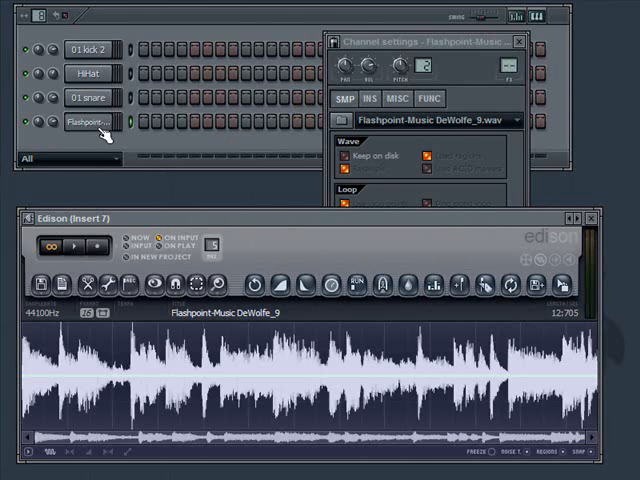
{"action": "mouse_move", "coordinate": [240, 400]}
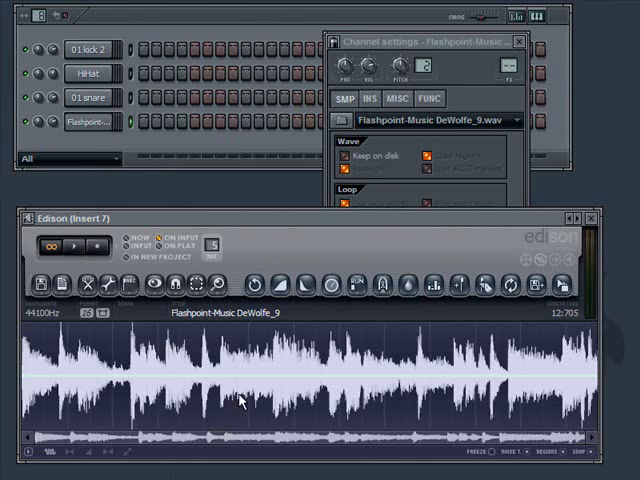
{"action": "mouse_move", "coordinate": [288, 372]}
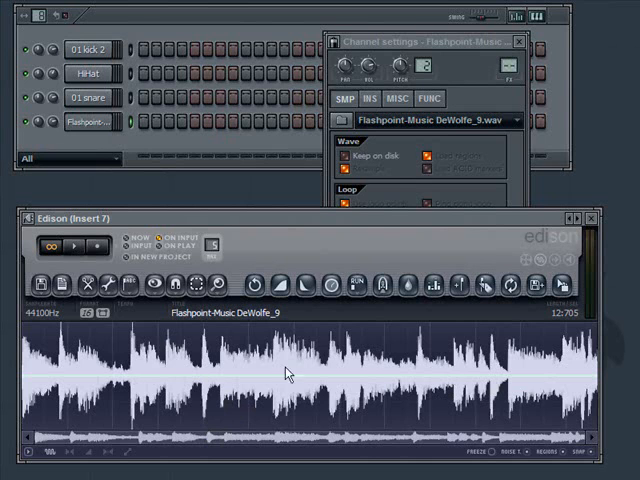
{"action": "mouse_move", "coordinate": [332, 388]}
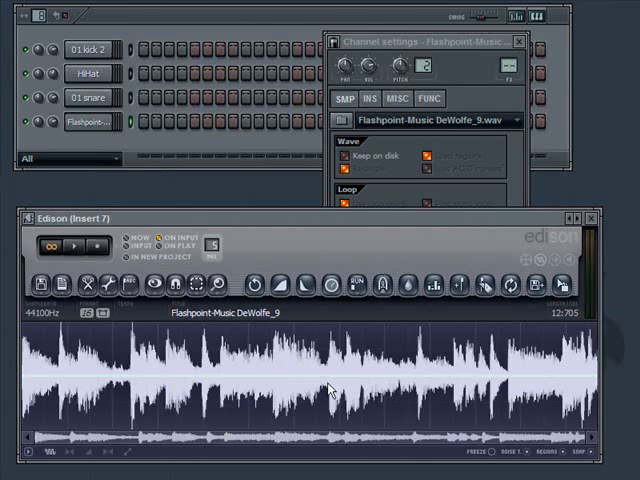
{"action": "mouse_move", "coordinate": [382, 380]}
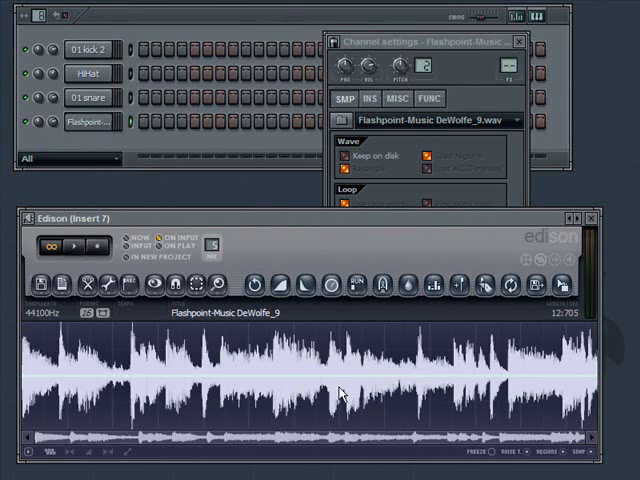
{"action": "mouse_move", "coordinate": [450, 390]}
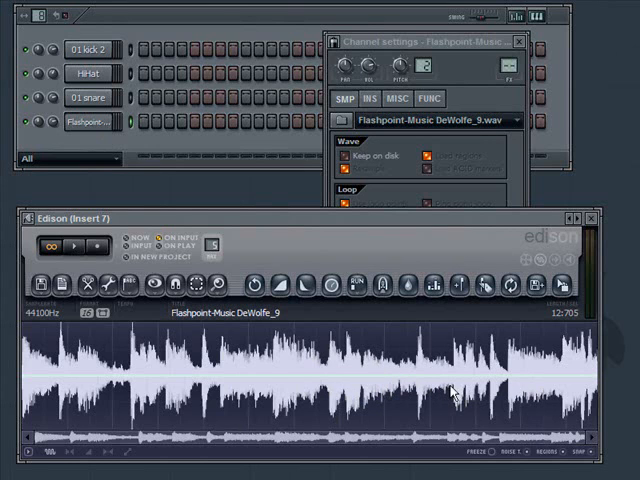
{"action": "mouse_move", "coordinate": [316, 260]}
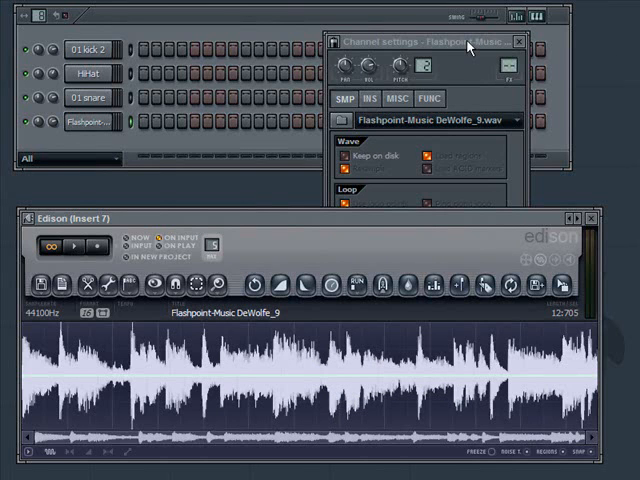
{"action": "mouse_move", "coordinate": [278, 400]}
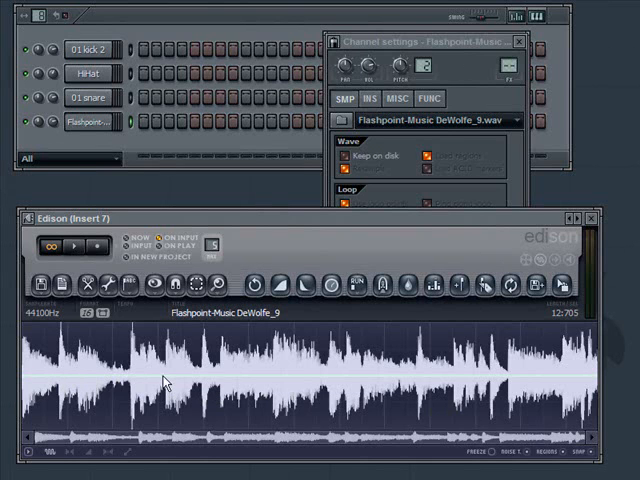
{"action": "mouse_move", "coordinate": [56, 388]}
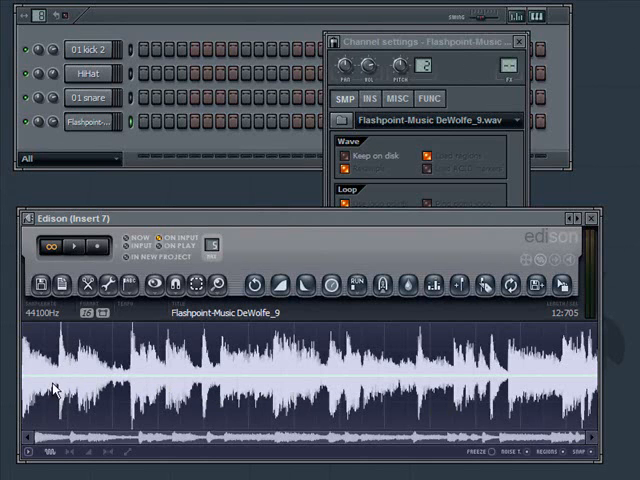
{"action": "mouse_move", "coordinate": [248, 372]}
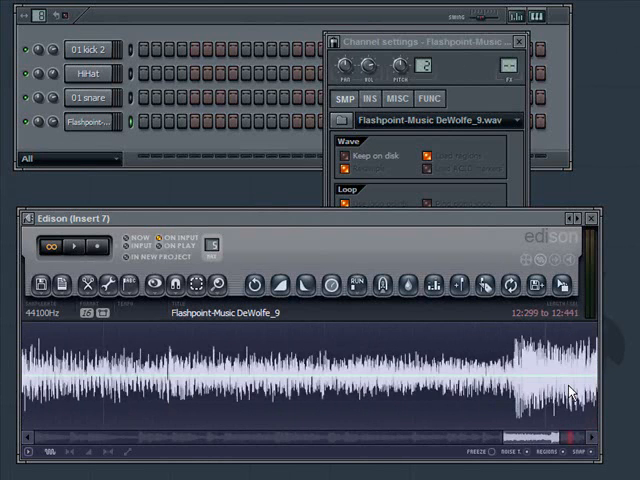
Mark the last hit at the end of the loop in Edison's spectral view.
{"action": "left_click_drag", "start_coordinate": [420, 380], "coordinate": [480, 380]}
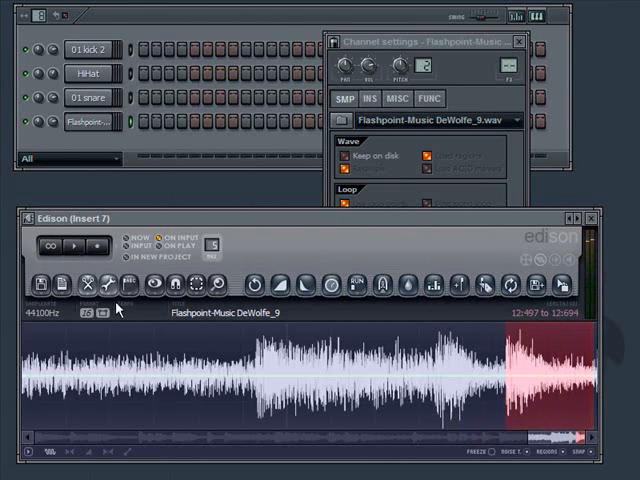
{"action": "mouse_move", "coordinate": [560, 382]}
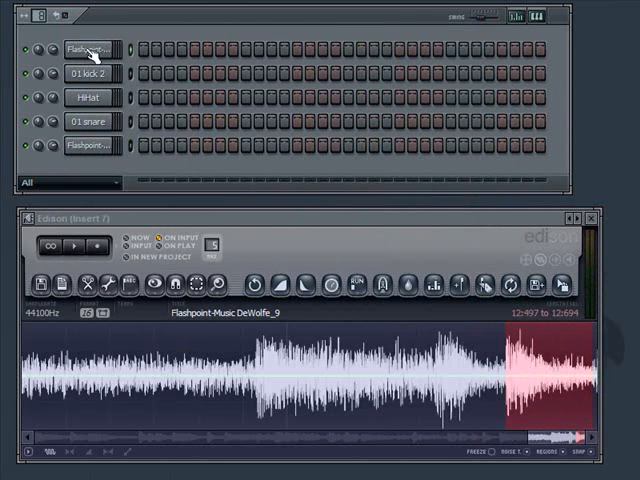
{"action": "left_click", "coordinate": [90, 48]}
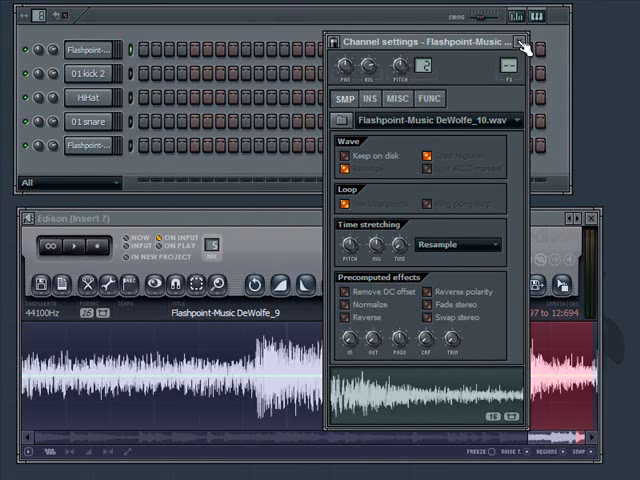
{"action": "left_click", "coordinate": [520, 42]}
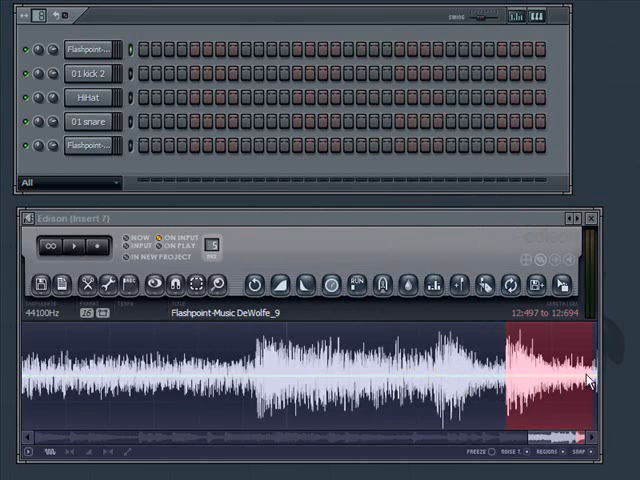
{"action": "mouse_move", "coordinate": [308, 390]}
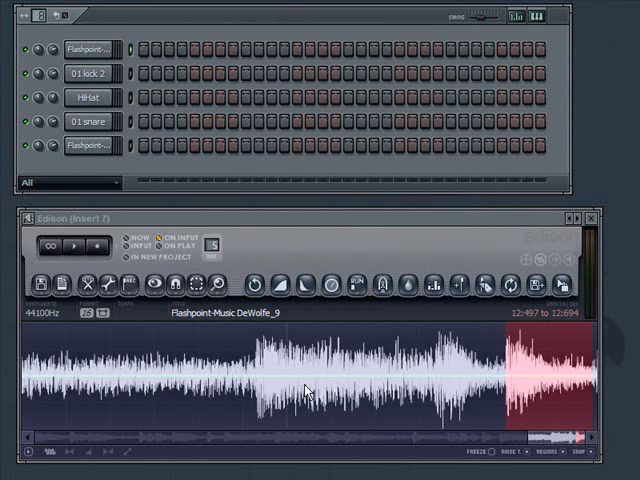
{"action": "mouse_move", "coordinate": [292, 412]}
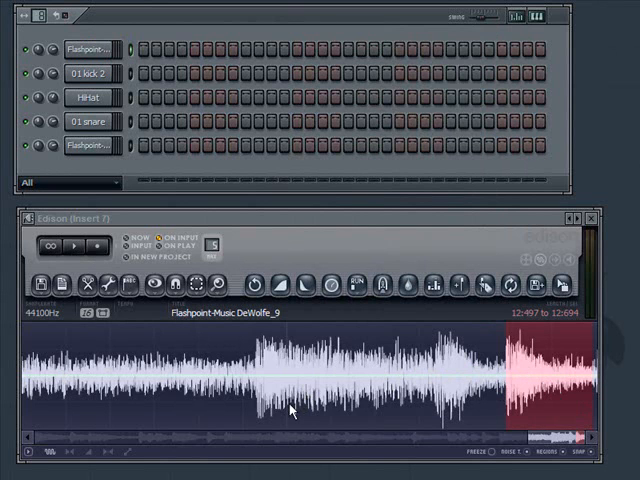
{"action": "mouse_move", "coordinate": [420, 374]}
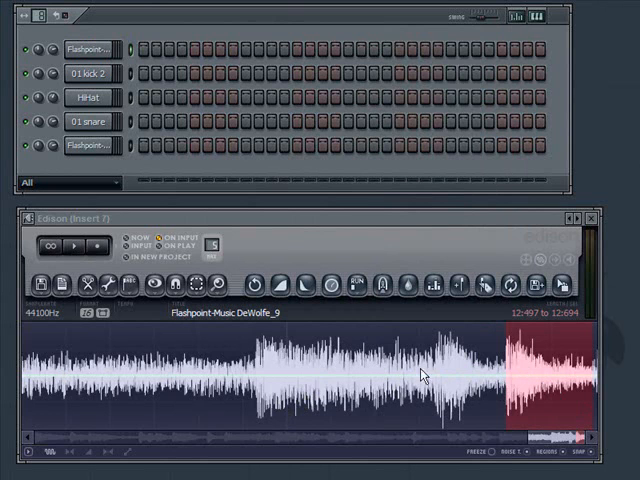
{"action": "mouse_move", "coordinate": [572, 242]}
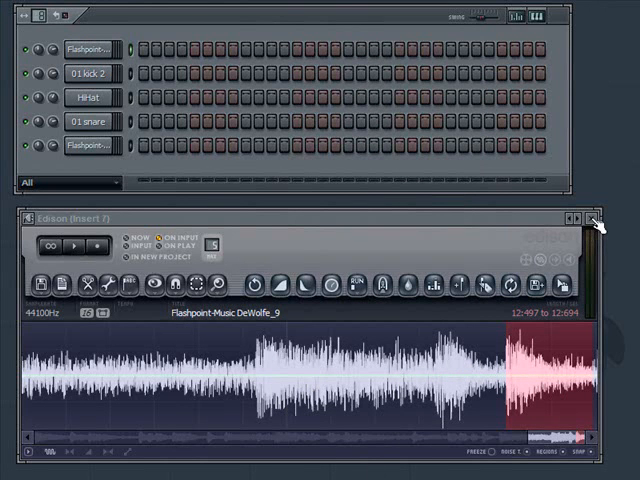
{"action": "mouse_move", "coordinate": [492, 368]}
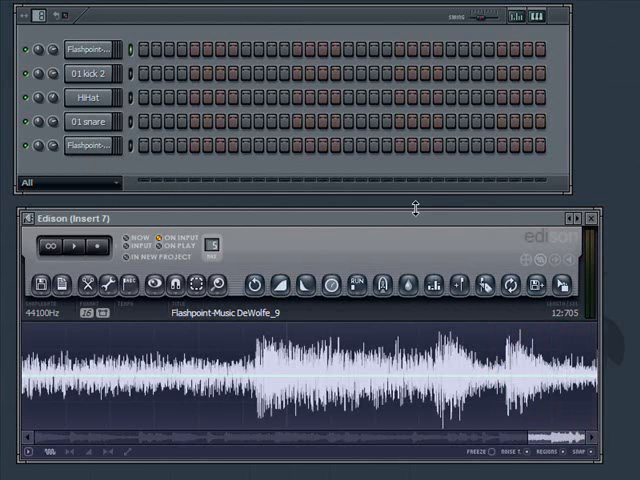
{"action": "mouse_move", "coordinate": [210, 404]}
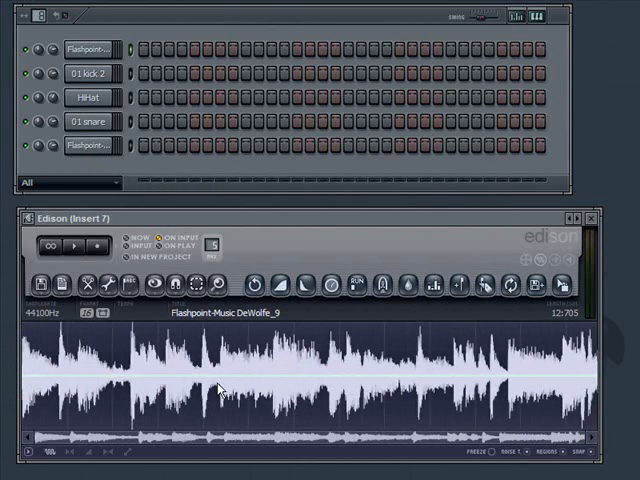
{"action": "mouse_move", "coordinate": [62, 378]}
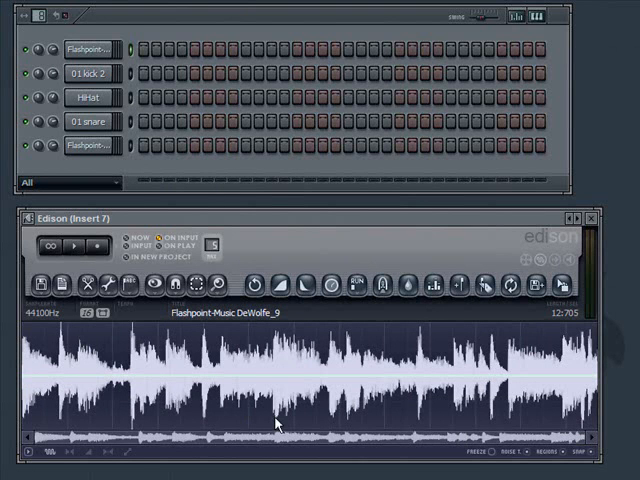
{"action": "mouse_move", "coordinate": [278, 424]}
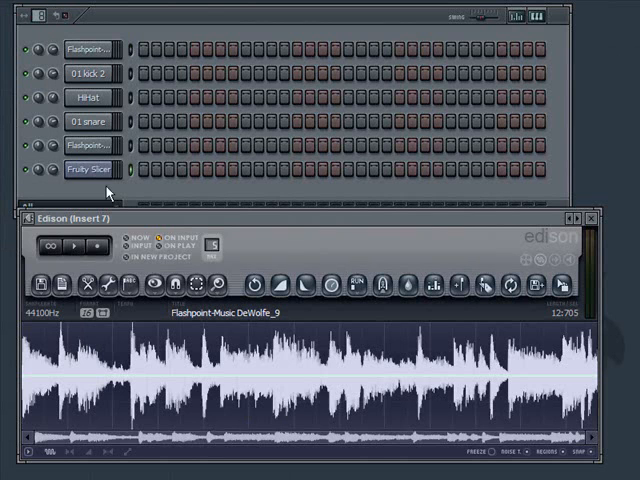
Scroll the channel menu to reach the Fruity Slicer entry for the new channel.
{"action": "scroll", "scroll_direction": "down", "scroll_amount": 3}
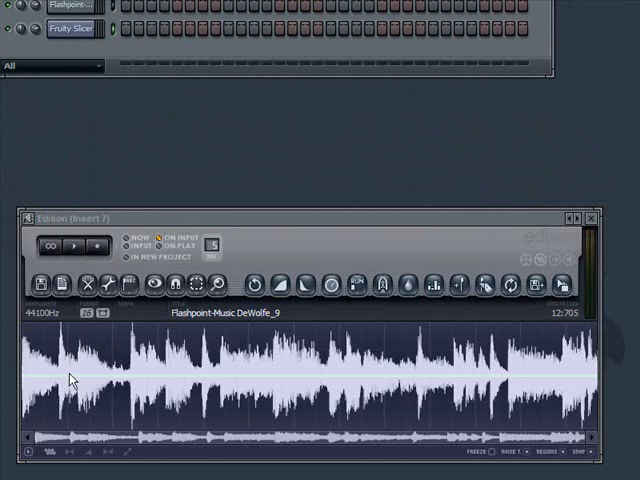
{"action": "mouse_move", "coordinate": [68, 382]}
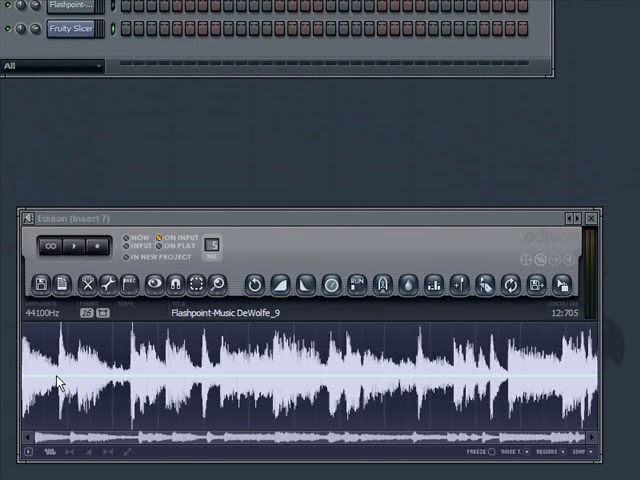
{"action": "mouse_move", "coordinate": [472, 376]}
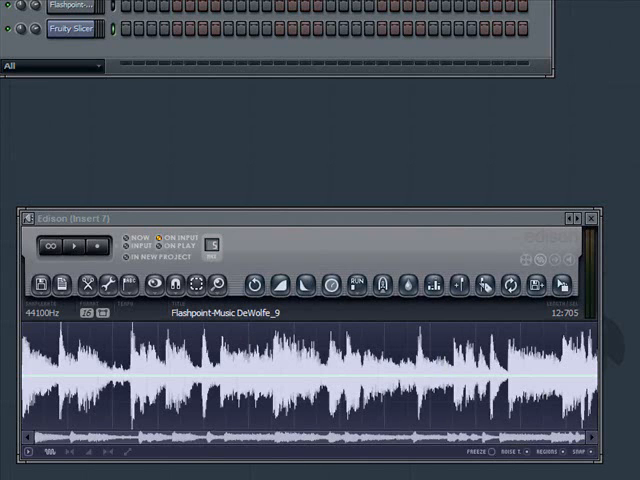
{"action": "mouse_move", "coordinate": [230, 398]}
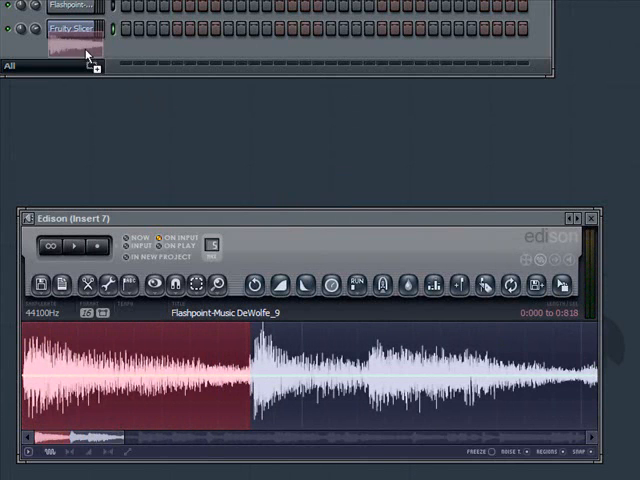
Rename the channel below Fruity Slicer to 'Hit2' via its rename box.
{"action": "right_click", "coordinate": [76, 32]}
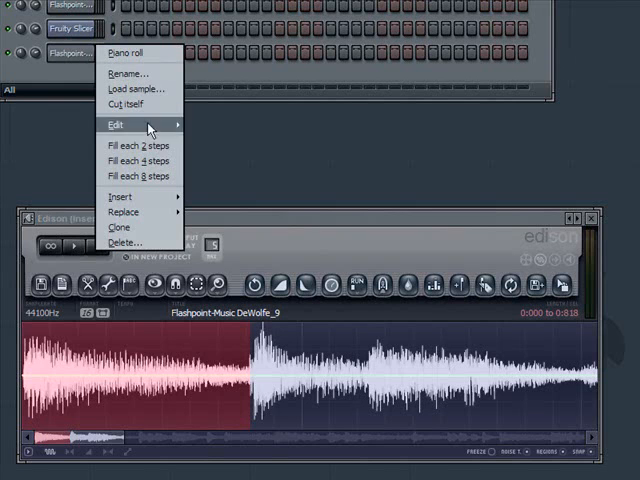
{"action": "mouse_move", "coordinate": [136, 146]}
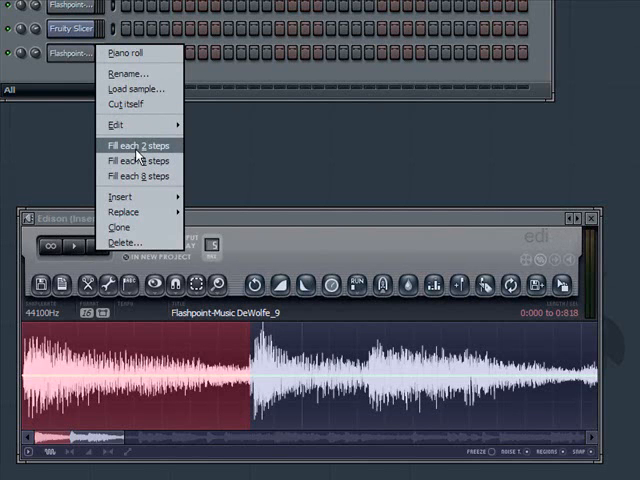
{"action": "mouse_move", "coordinate": [156, 212]}
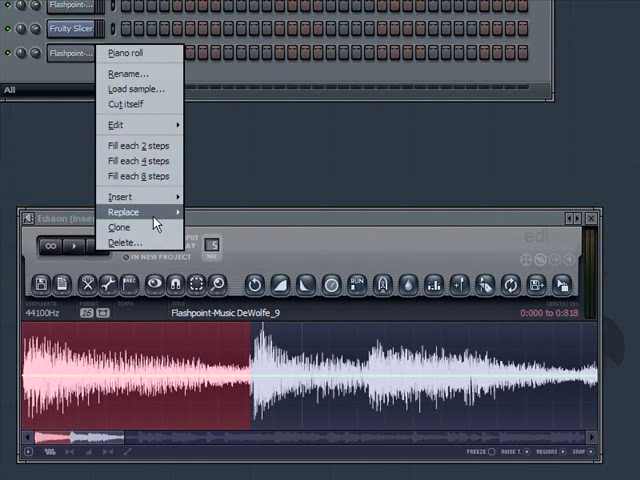
{"action": "mouse_move", "coordinate": [136, 160]}
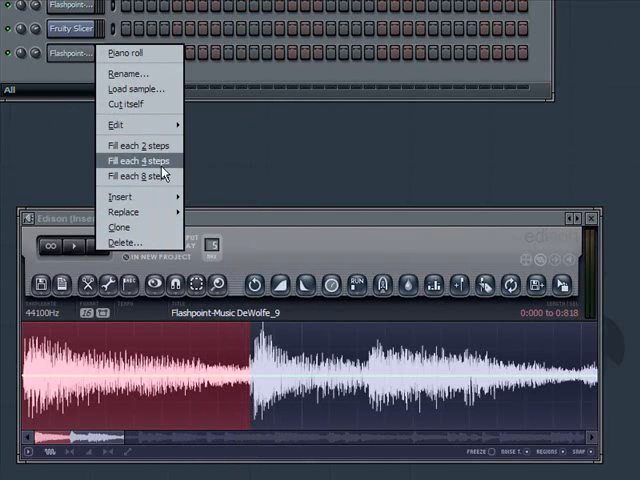
{"action": "left_click", "coordinate": [124, 74]}
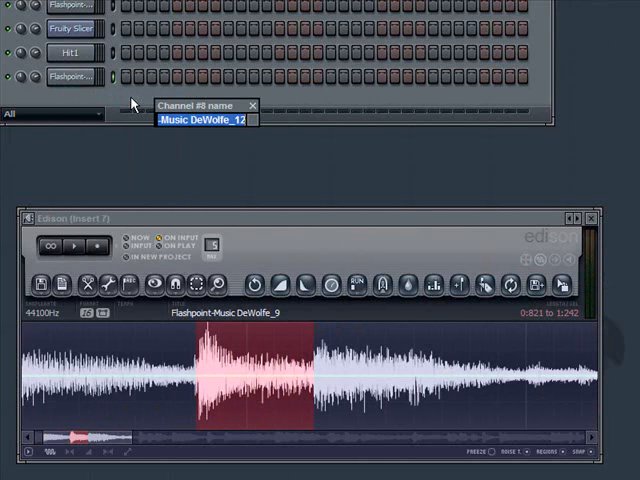
{"action": "type", "text": "Hit2"}
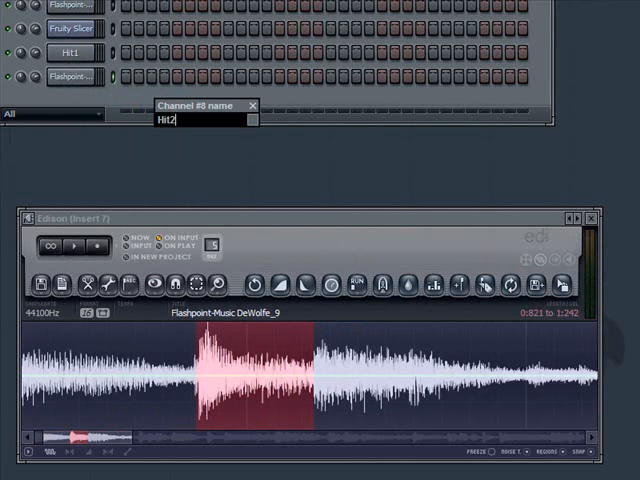
{"action": "key", "text": "Return"}
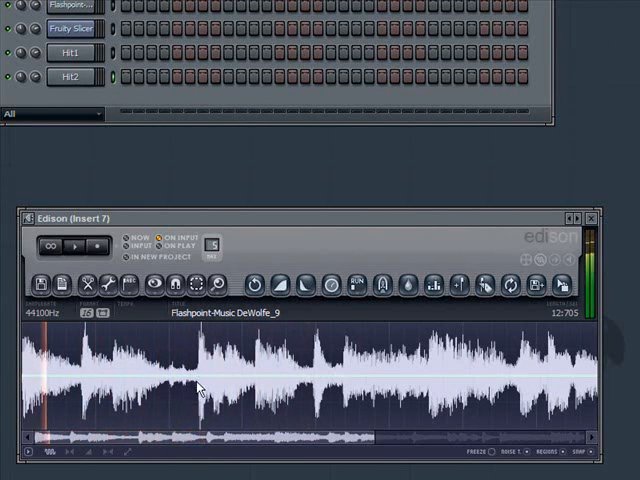
Select the opening part of the loop in Edison and ready the resulting new channel for renaming.
{"action": "left_click_drag", "start_coordinate": [196, 384], "coordinate": [252, 384]}
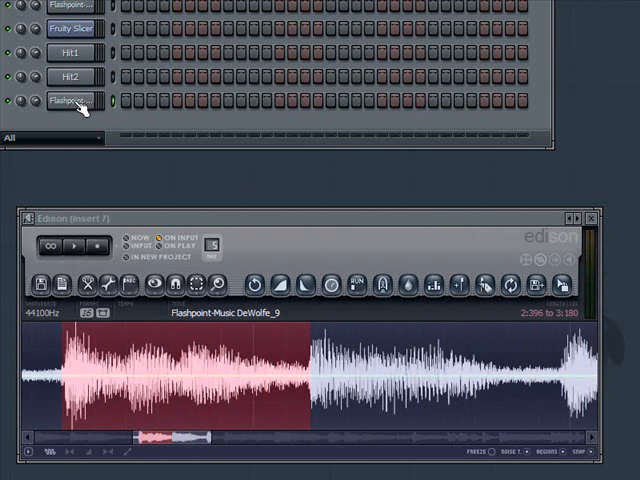
{"action": "double_click", "coordinate": [68, 100]}
{"action": "type", "text": "Hit3"}
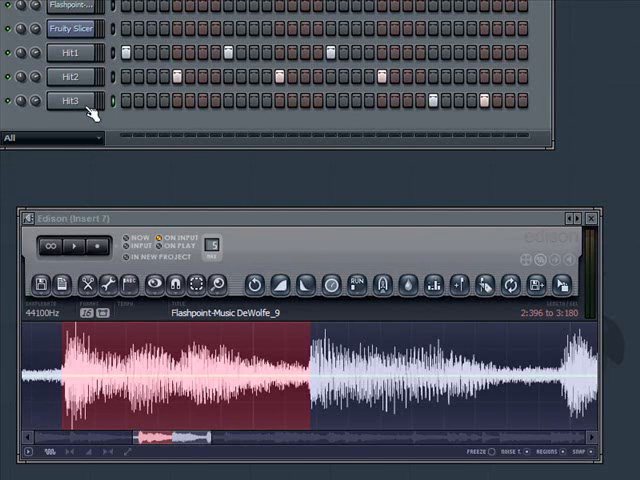
Delete the Hit channels, confirming so only the loop and Fruity Slicer channels remain.
{"action": "right_click", "coordinate": [68, 100]}
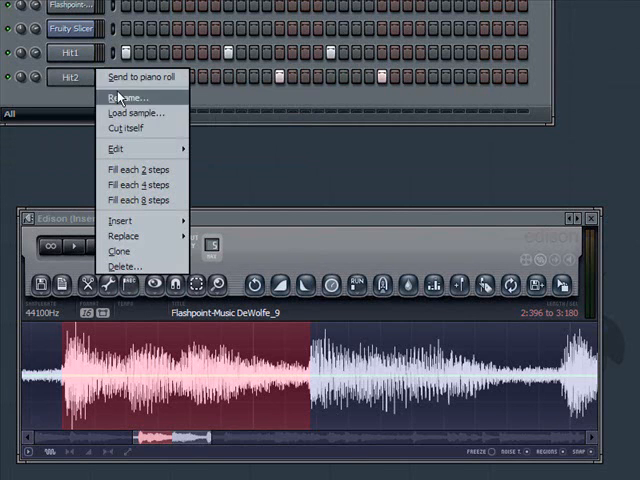
{"action": "left_click", "coordinate": [124, 266]}
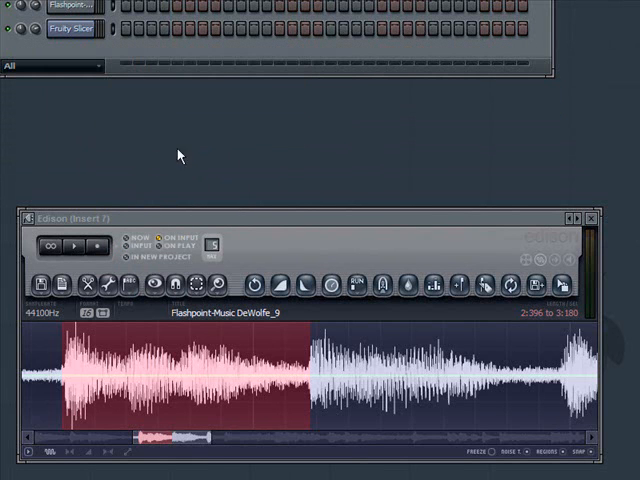
{"action": "left_click", "coordinate": [156, 422]}
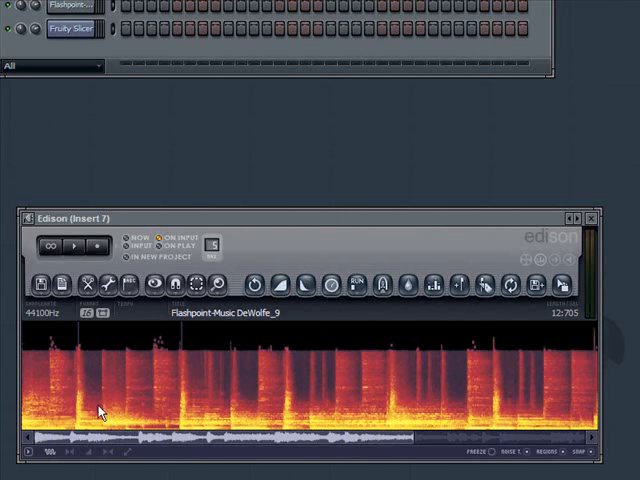
{"action": "mouse_move", "coordinate": [108, 372]}
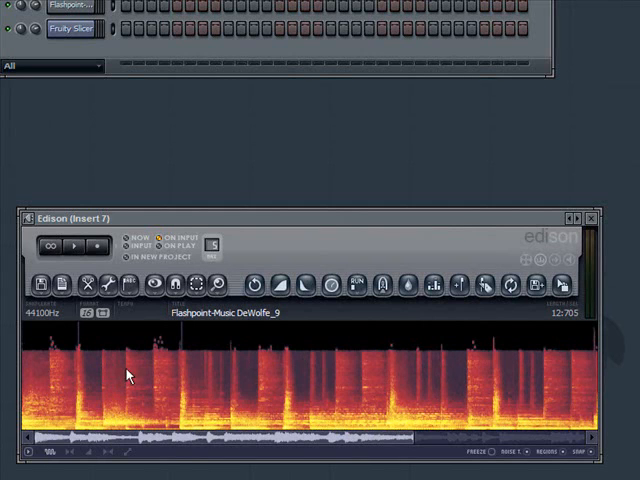
{"action": "mouse_move", "coordinate": [180, 376]}
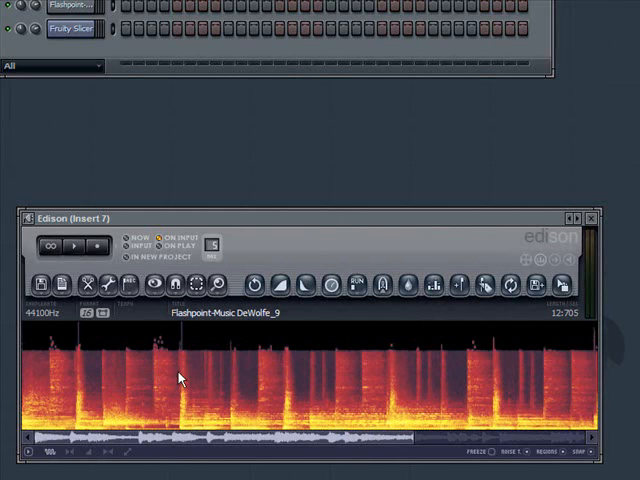
{"action": "mouse_move", "coordinate": [308, 384]}
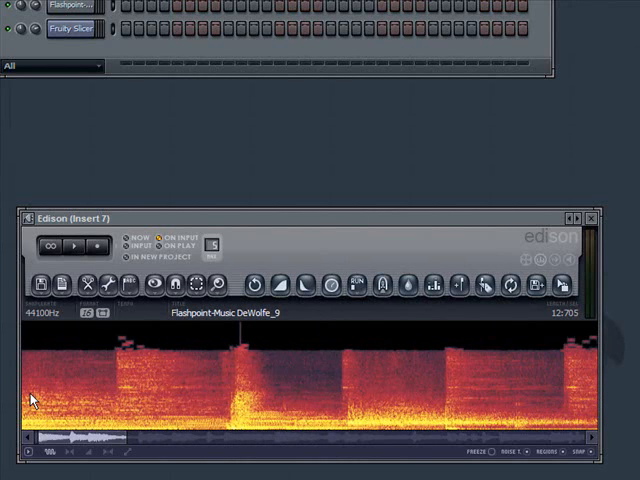
{"action": "mouse_move", "coordinate": [184, 384]}
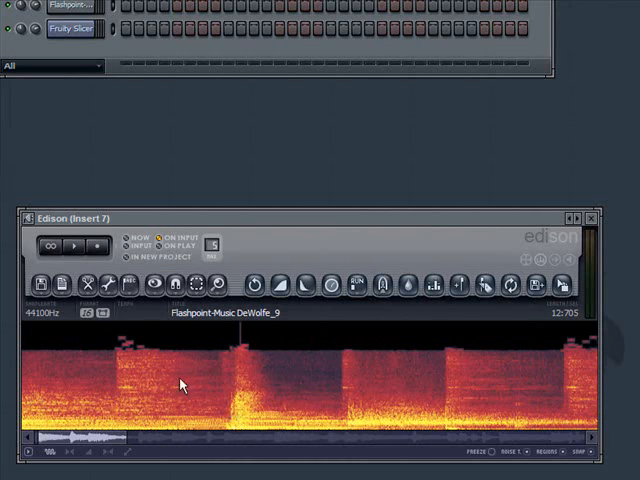
{"action": "mouse_move", "coordinate": [28, 384]}
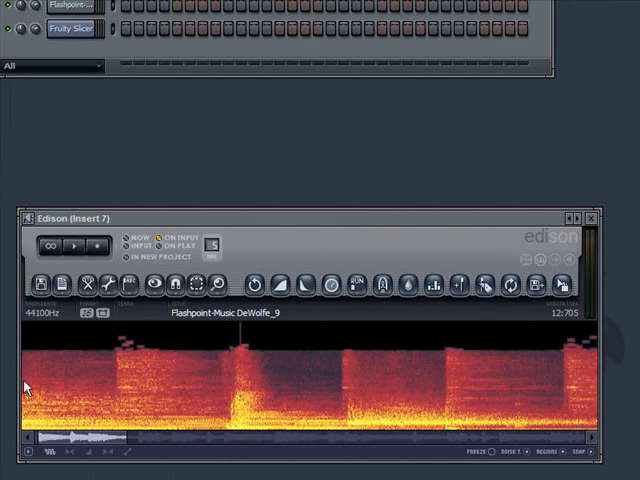
{"action": "mouse_move", "coordinate": [238, 402]}
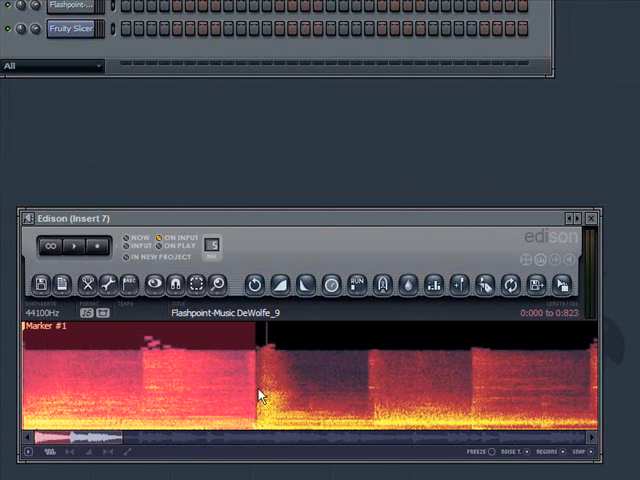
{"action": "mouse_move", "coordinate": [258, 372]}
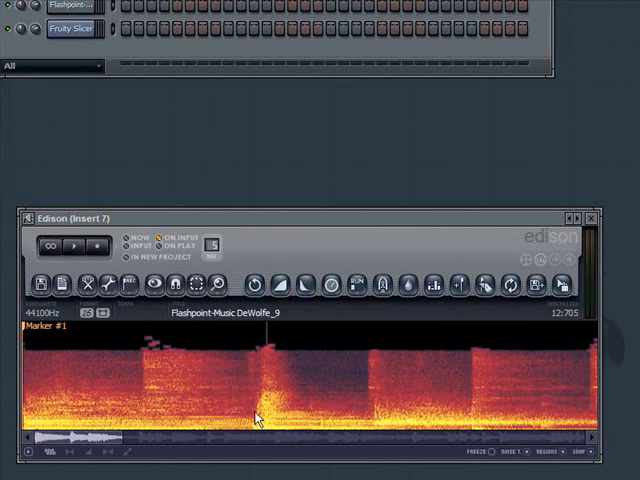
Select the first, a later, and the next drum-hit spans in the spectrogram for slice markers.
{"action": "left_click_drag", "start_coordinate": [256, 416], "coordinate": [370, 416]}
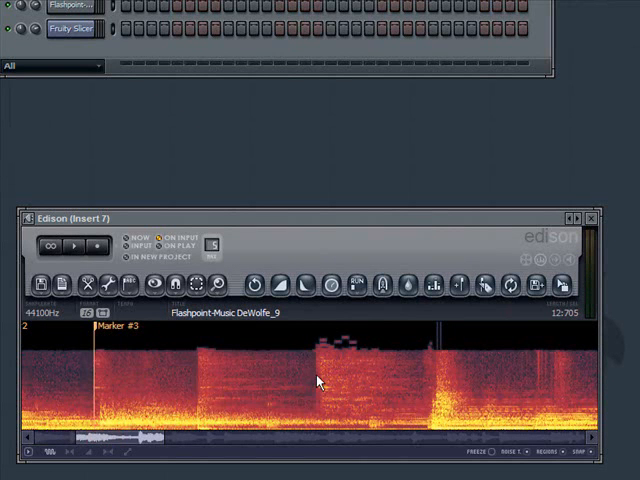
{"action": "left_click_drag", "start_coordinate": [312, 390], "coordinate": [424, 404]}
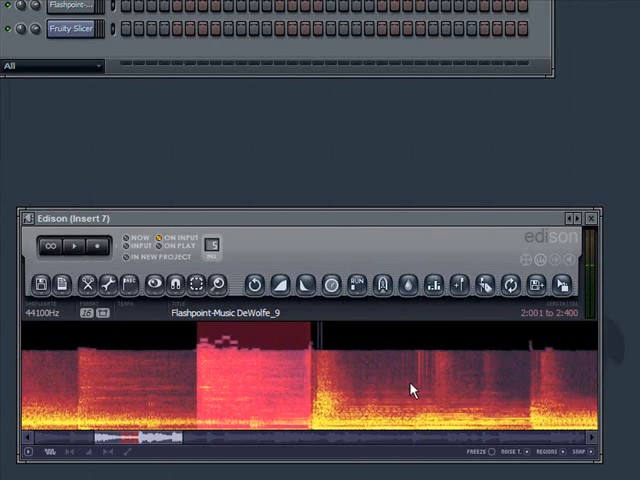
{"action": "mouse_move", "coordinate": [312, 412]}
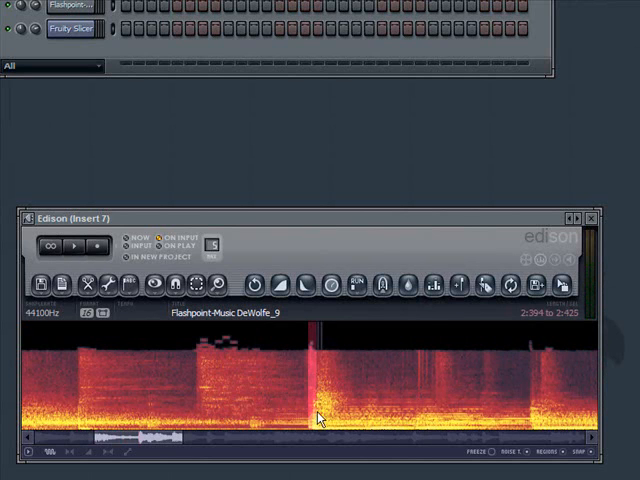
{"action": "left_click_drag", "start_coordinate": [318, 418], "coordinate": [536, 418]}
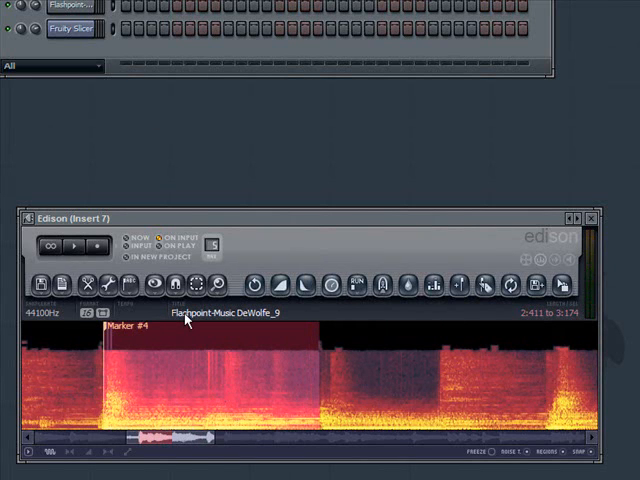
{"action": "mouse_move", "coordinate": [322, 372]}
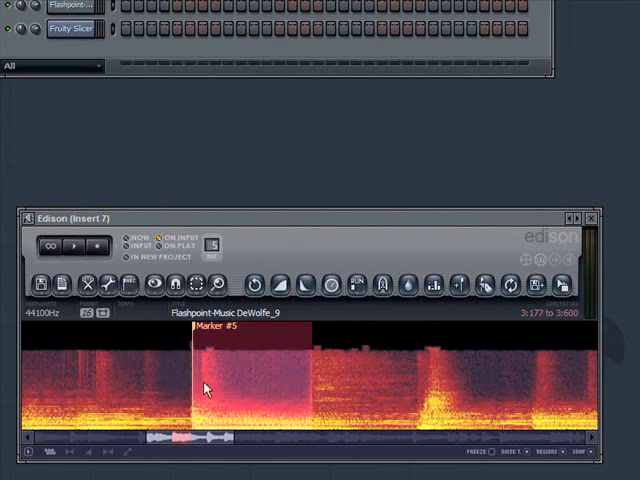
{"action": "mouse_move", "coordinate": [338, 210]}
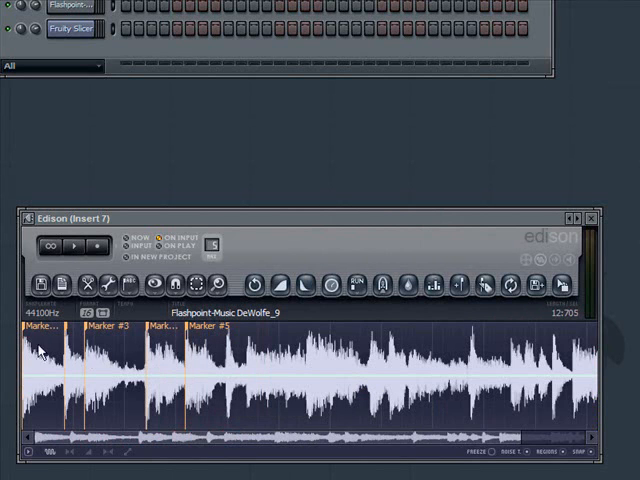
{"action": "mouse_move", "coordinate": [190, 330]}
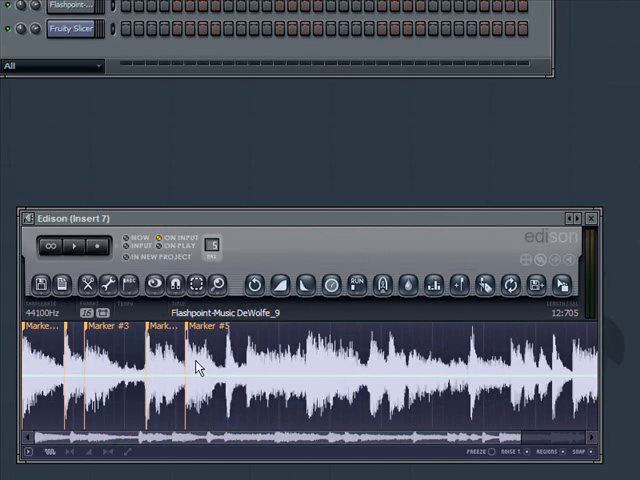
{"action": "mouse_move", "coordinate": [228, 368]}
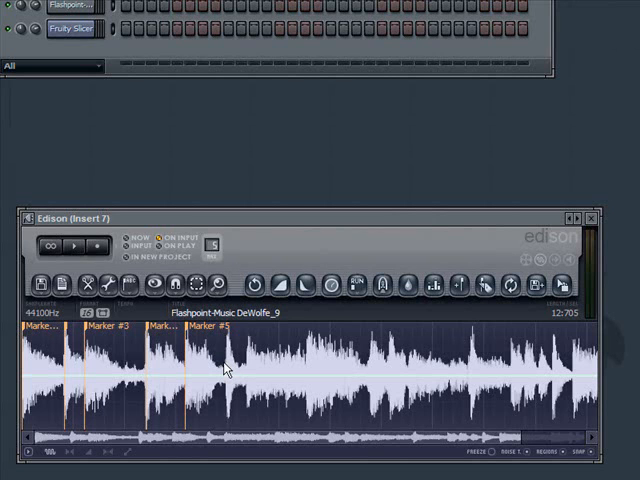
{"action": "mouse_move", "coordinate": [212, 372]}
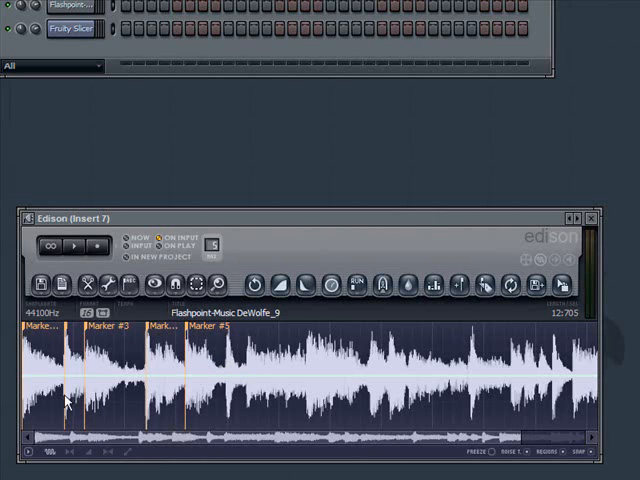
{"action": "mouse_move", "coordinate": [168, 382]}
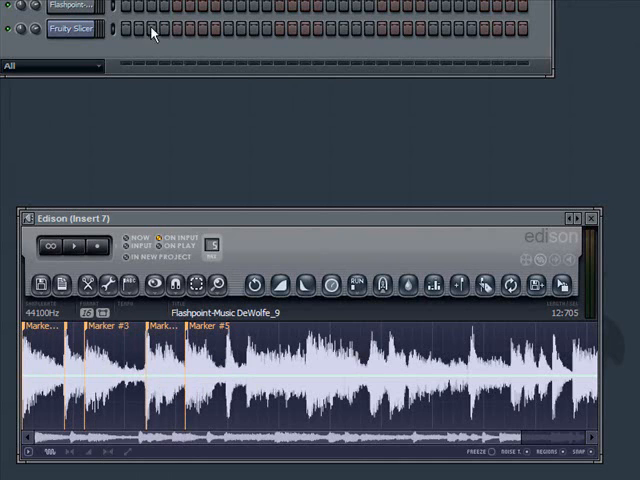
{"action": "mouse_move", "coordinate": [184, 284]}
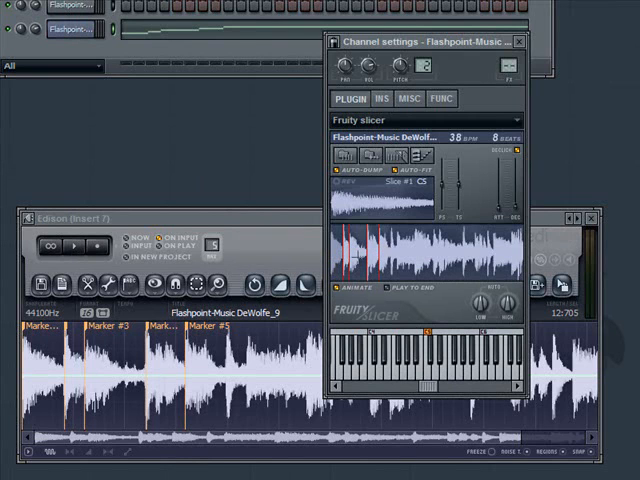
{"action": "mouse_move", "coordinate": [176, 364]}
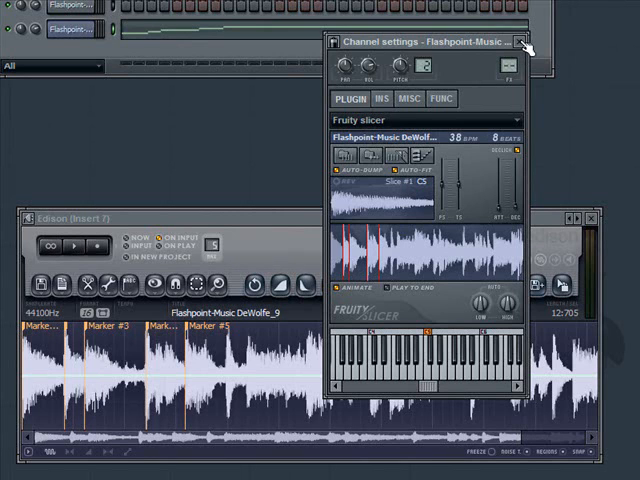
Close the Fruity Slicer channel settings, leaving the marker-sliced loop loaded.
{"action": "left_click", "coordinate": [520, 42]}
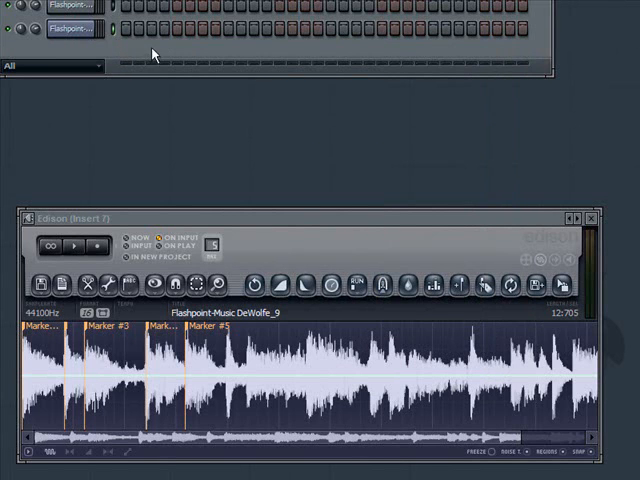
{"action": "mouse_move", "coordinate": [172, 48]}
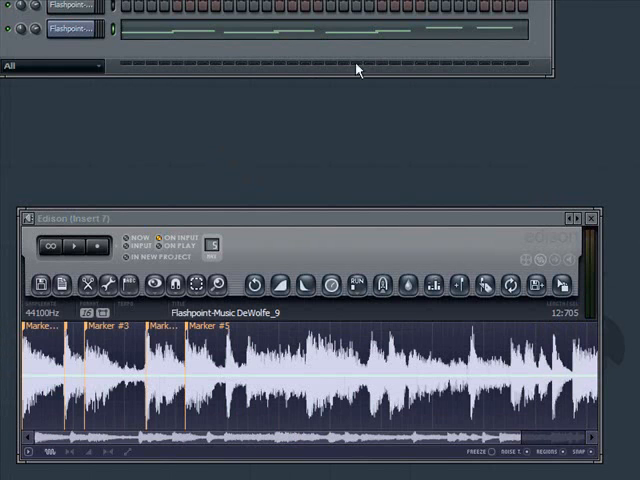
{"action": "mouse_move", "coordinate": [492, 48]}
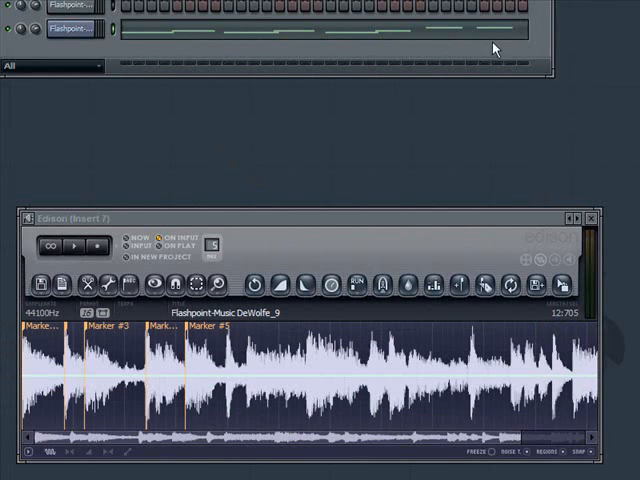
{"action": "mouse_move", "coordinate": [160, 174]}
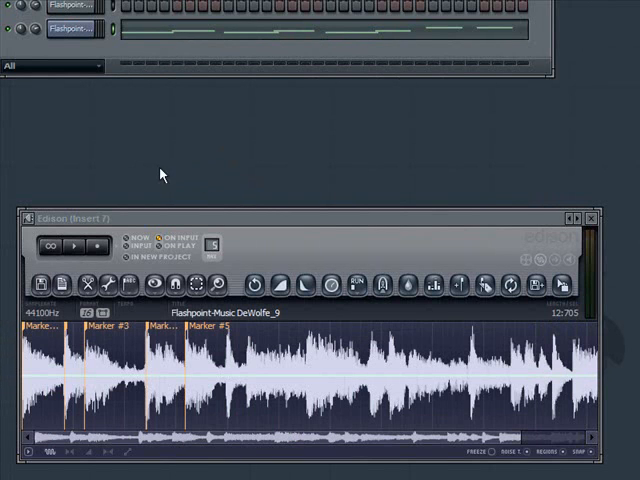